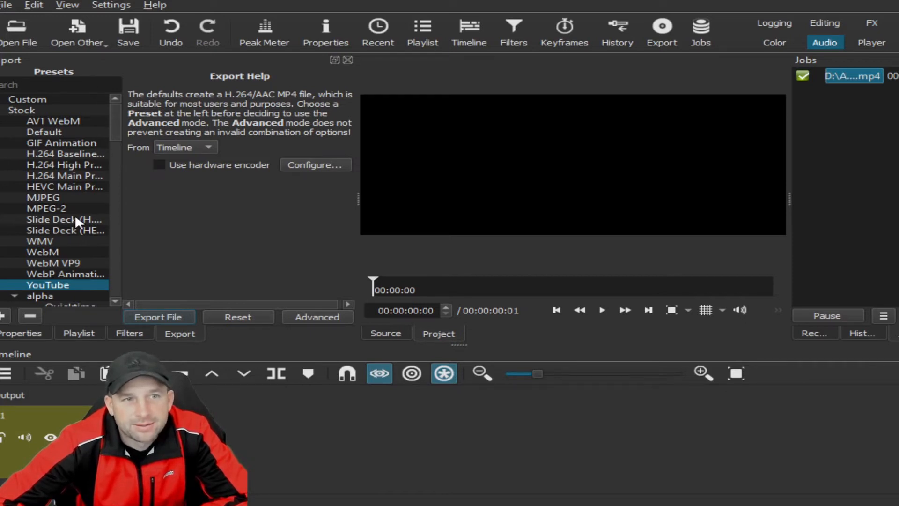
# Scroll down to view the Showdown basketball clip on the timeline
pyautogui.scroll(-3)
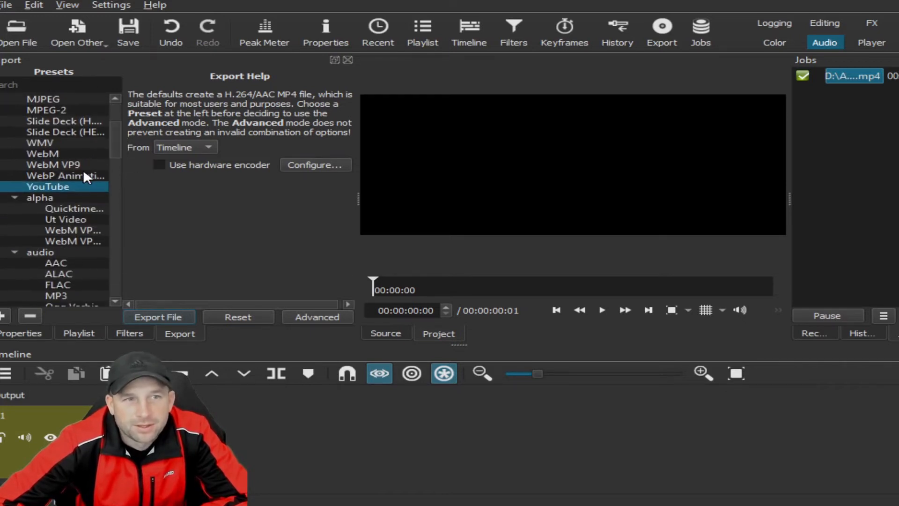
pyautogui.scroll(-3)
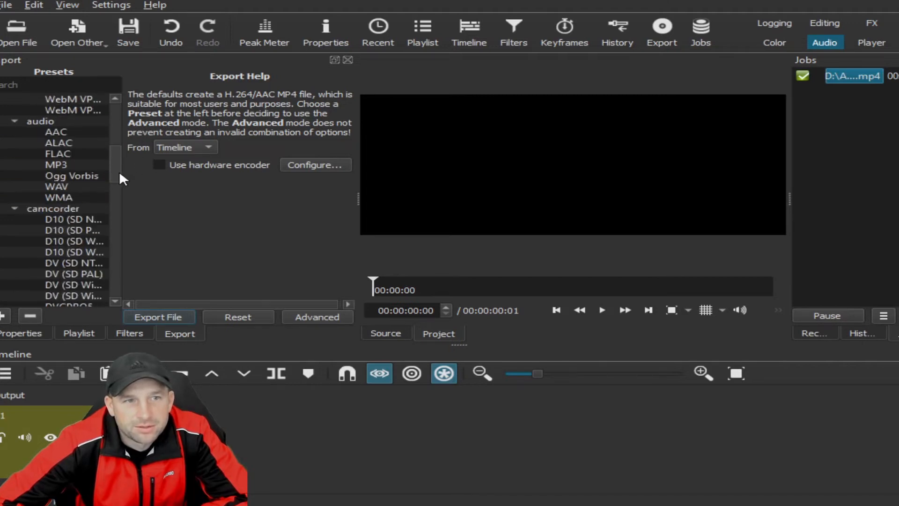
pyautogui.scroll(-3)
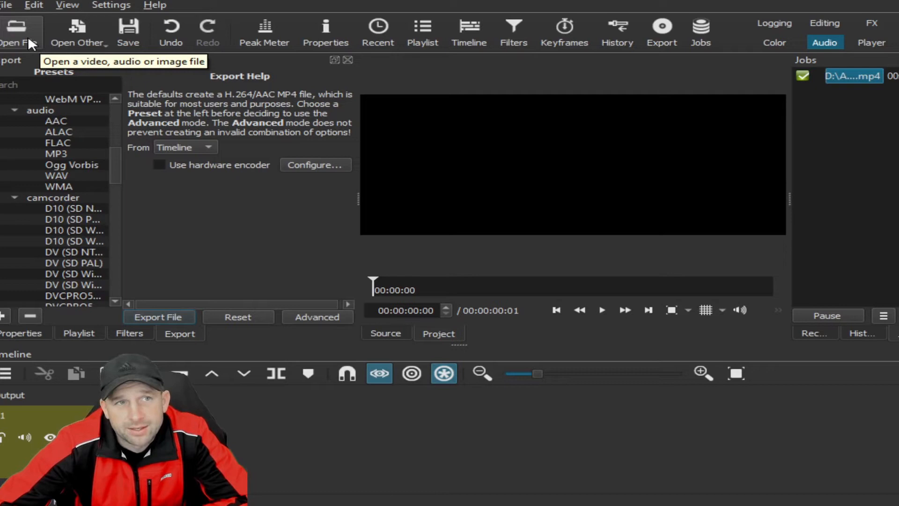
pyautogui.moveTo(389, 112)
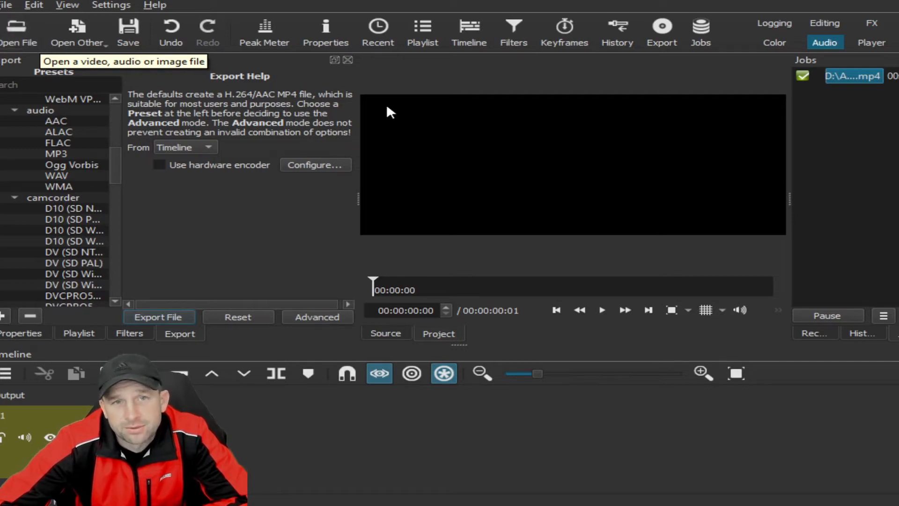
pyautogui.moveTo(596, 189)
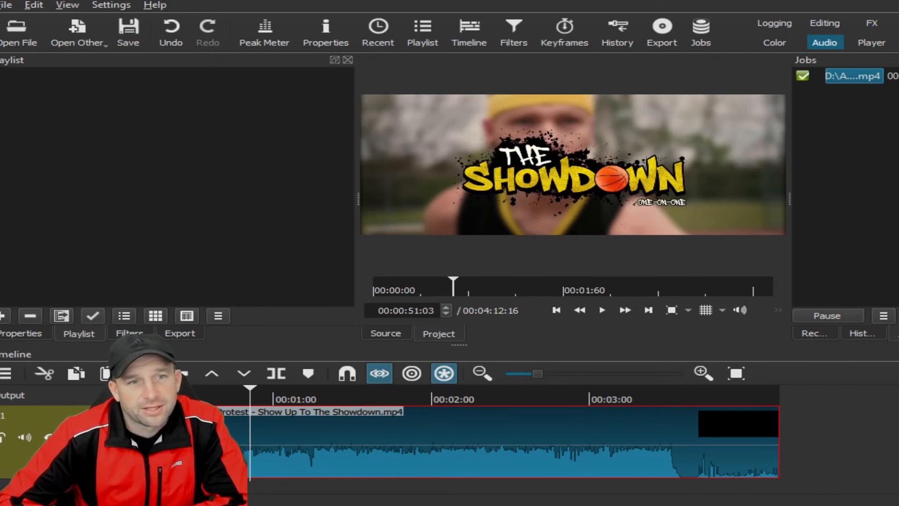
# Open the clip's Filters panel and browse Alpha Channel: Adjust, Color Grading, Sharpen and 360: Stabilize
pyautogui.click(513, 31)
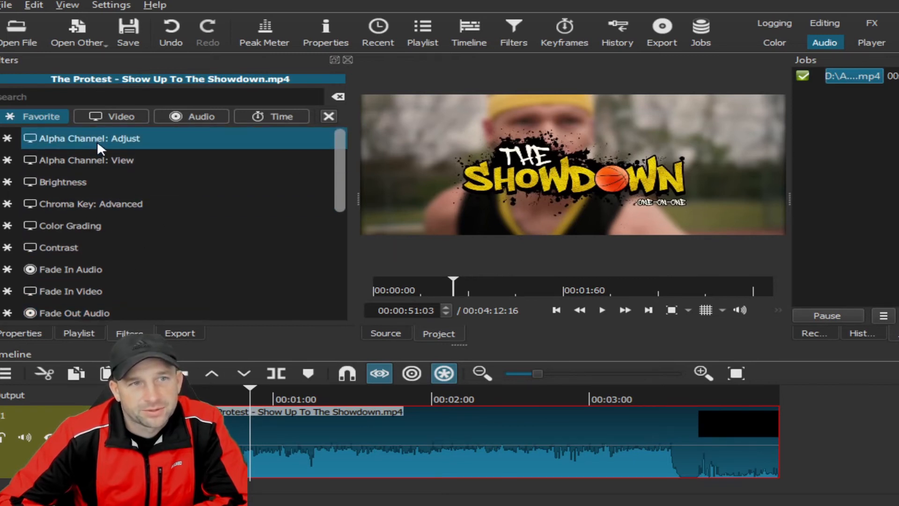
pyautogui.click(62, 182)
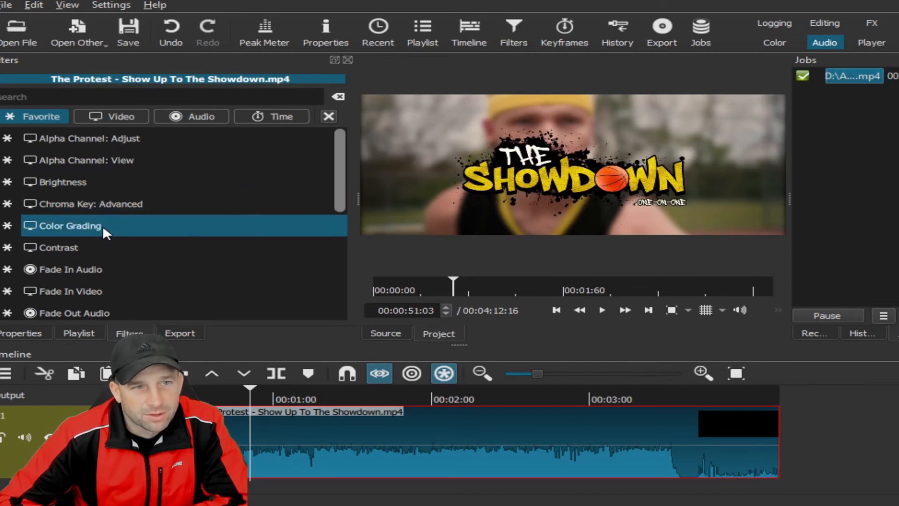
pyautogui.click(71, 268)
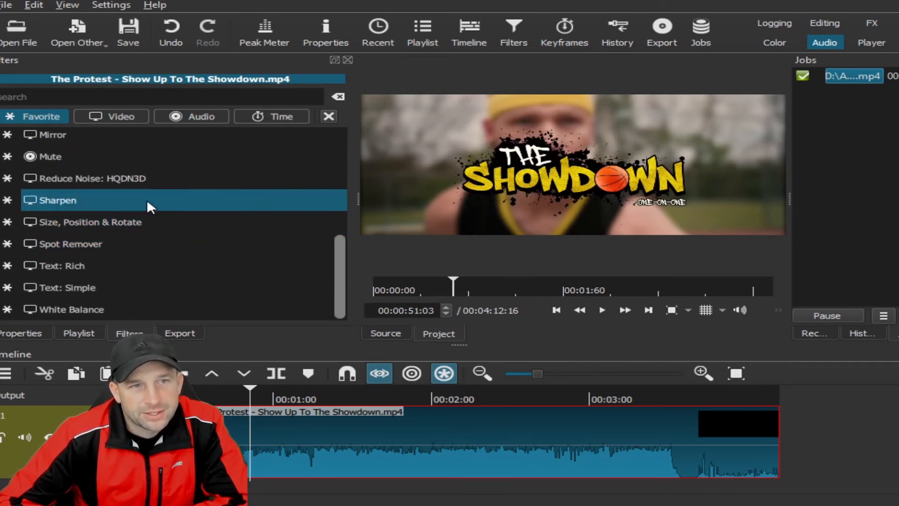
pyautogui.click(121, 117)
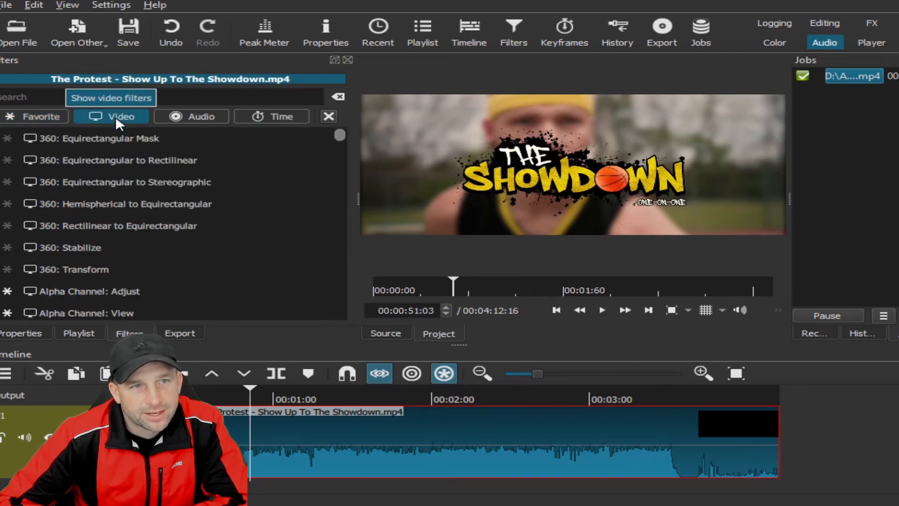
pyautogui.click(69, 247)
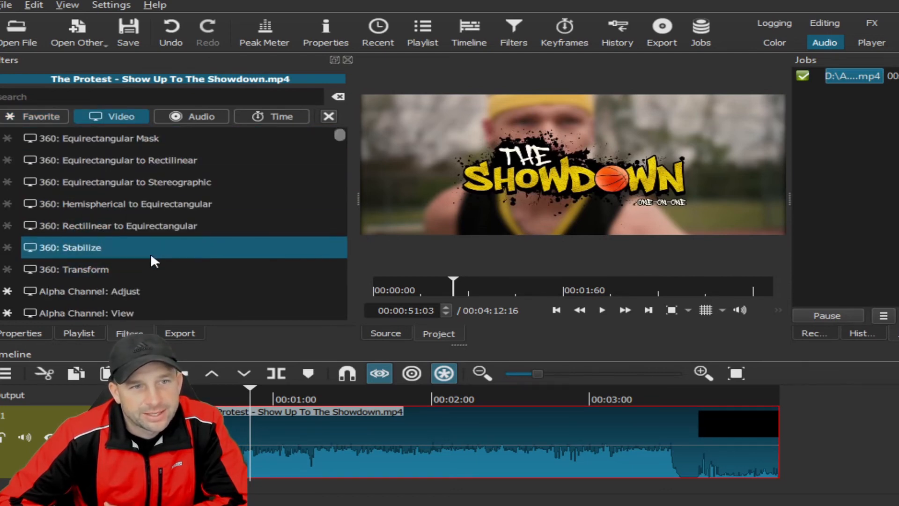
pyautogui.click(191, 116)
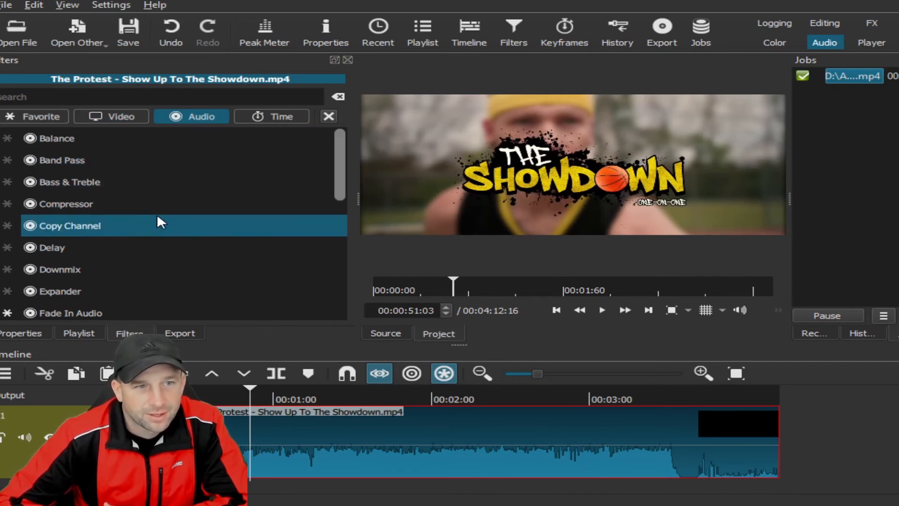
# Scroll the audio filters, highlight Limiter, and return to the video filter list
pyautogui.scroll(-3)
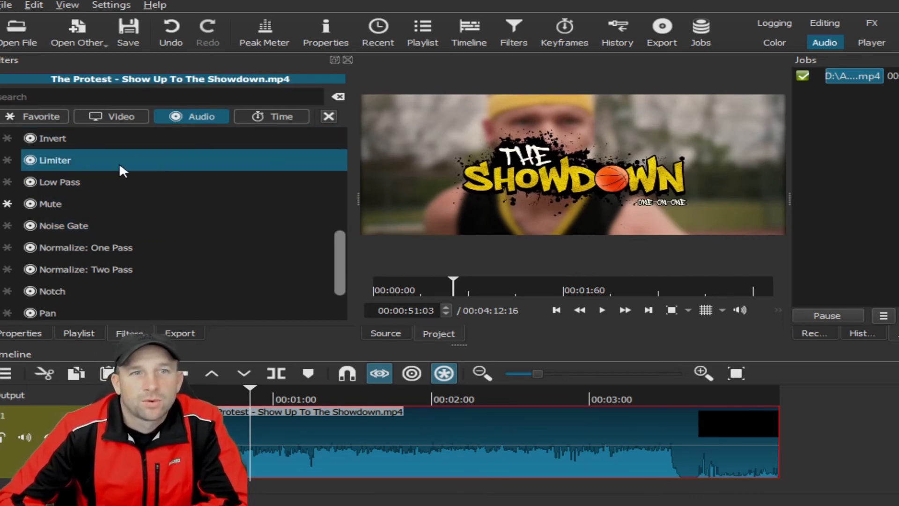
pyautogui.click(63, 226)
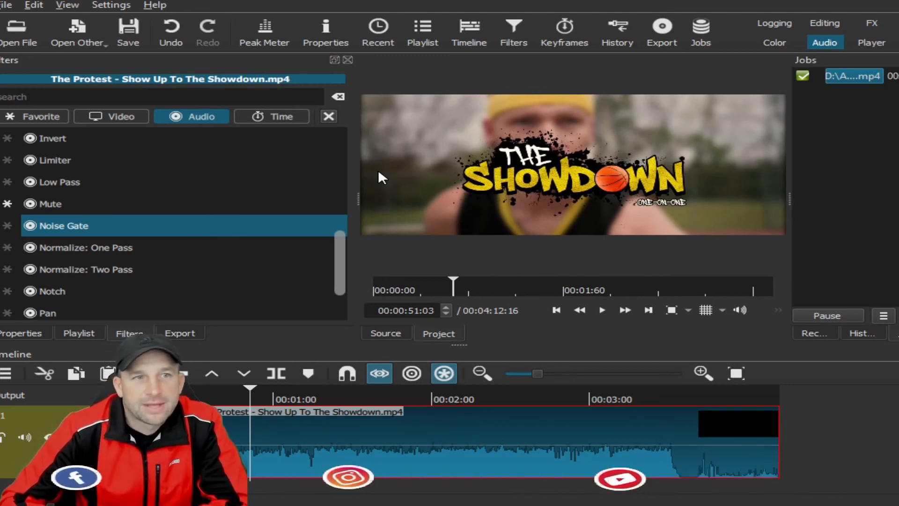
pyautogui.scroll(-3)
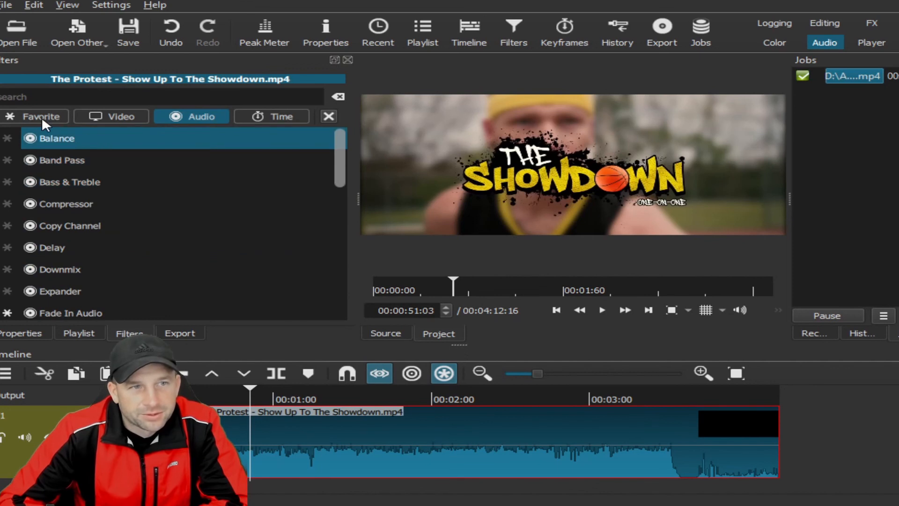
pyautogui.click(111, 116)
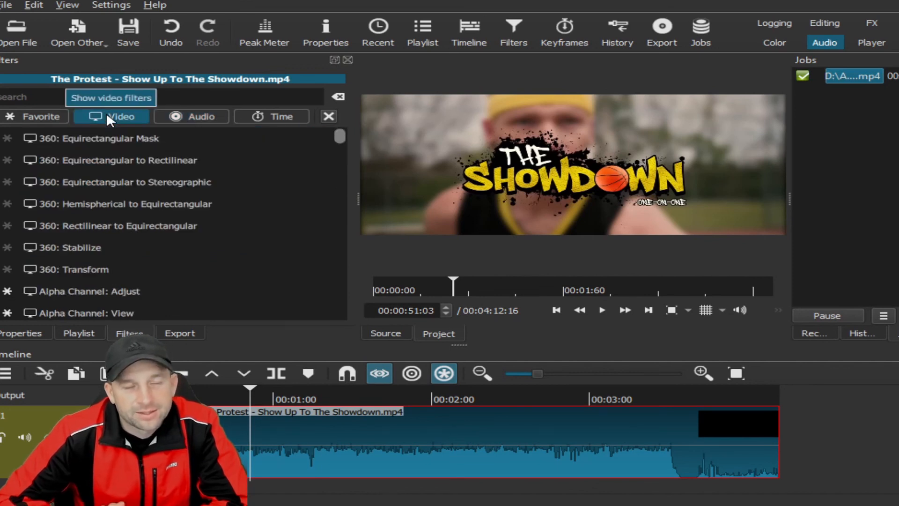